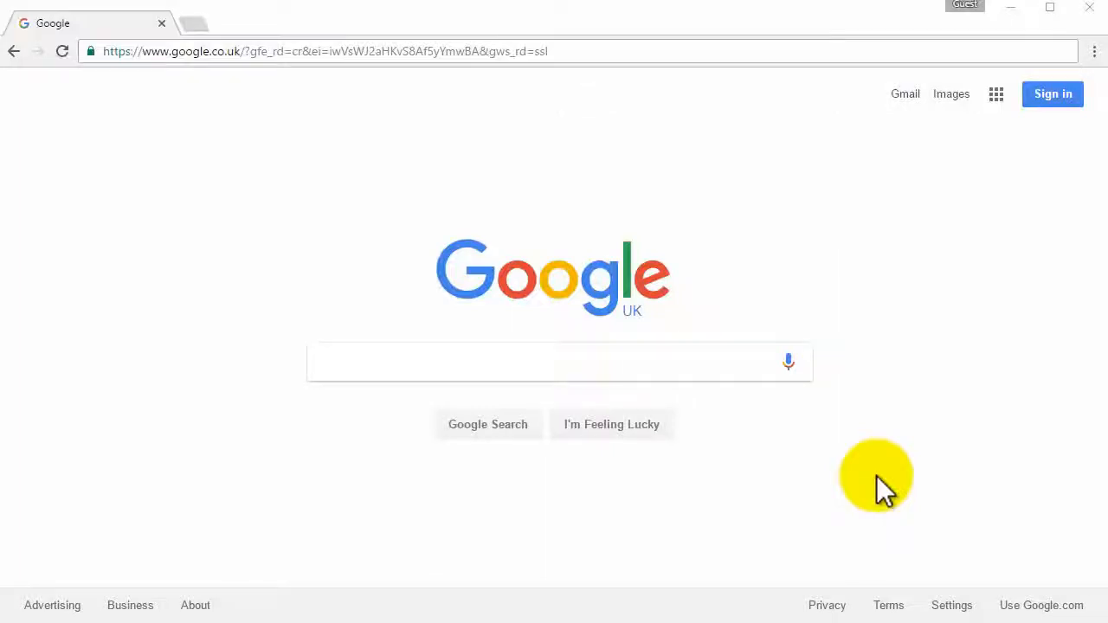
# - Navigate Chrome to roblox.com to reach the Roblox sign-up form
pyautogui.write('roblox.com')
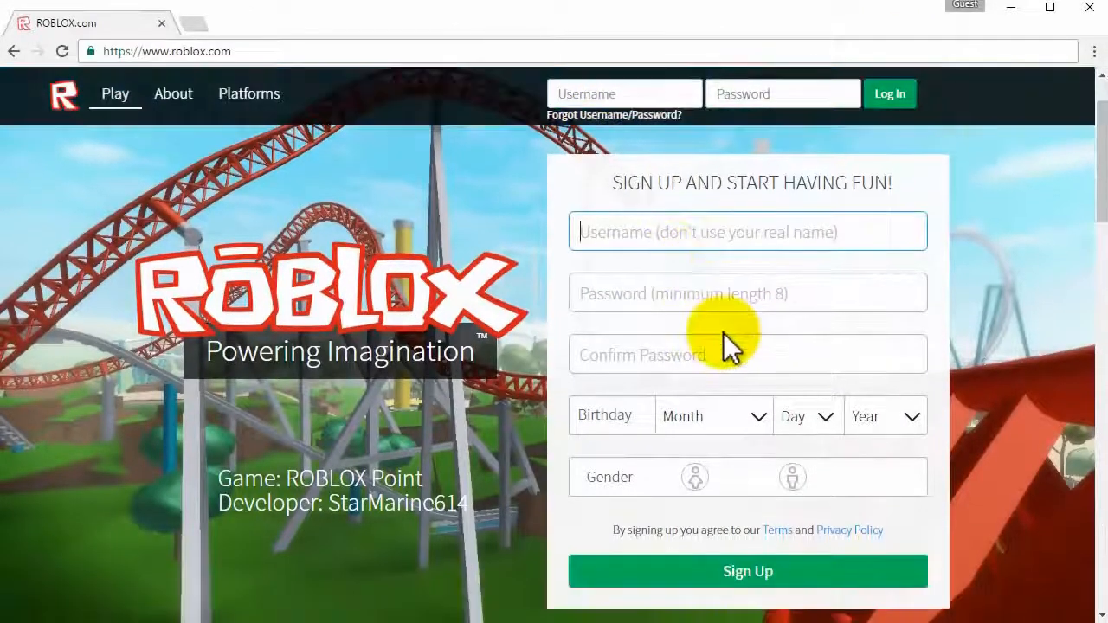
# - Register username pictureusername with birthday February 19 1967 and a gender, and submit
pyautogui.click(747, 231)
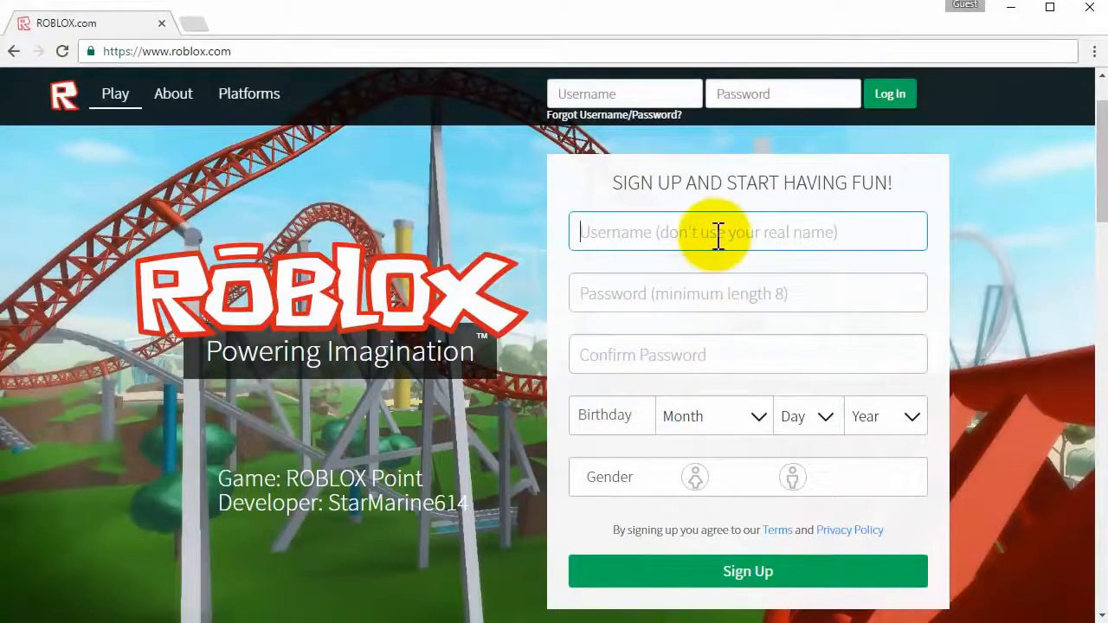
pyautogui.write('pictureeusername')
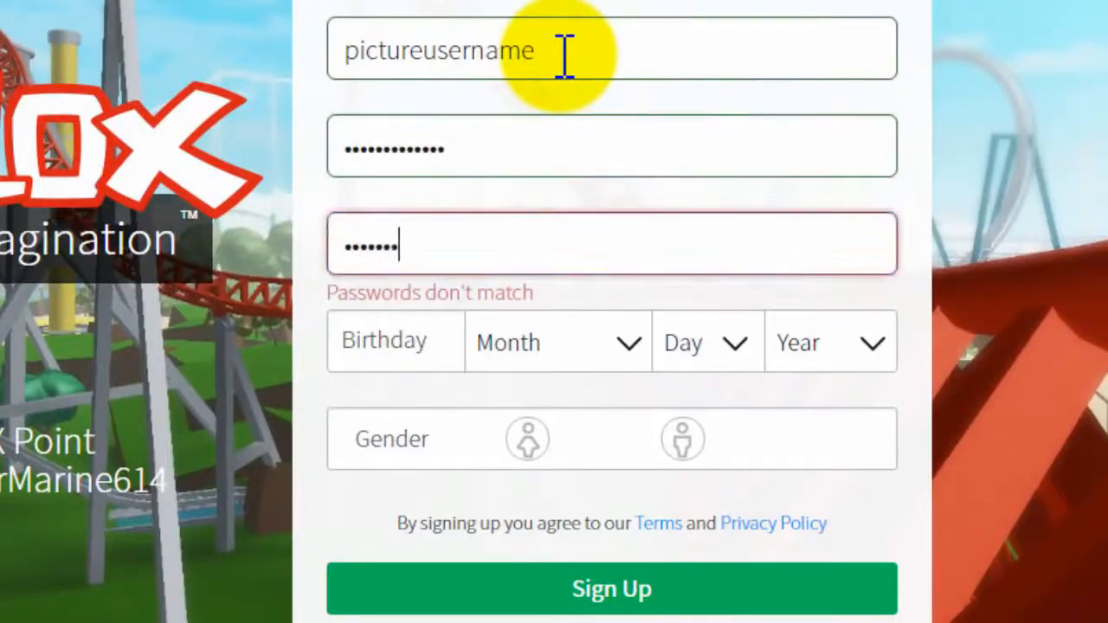
pyautogui.click(558, 342)
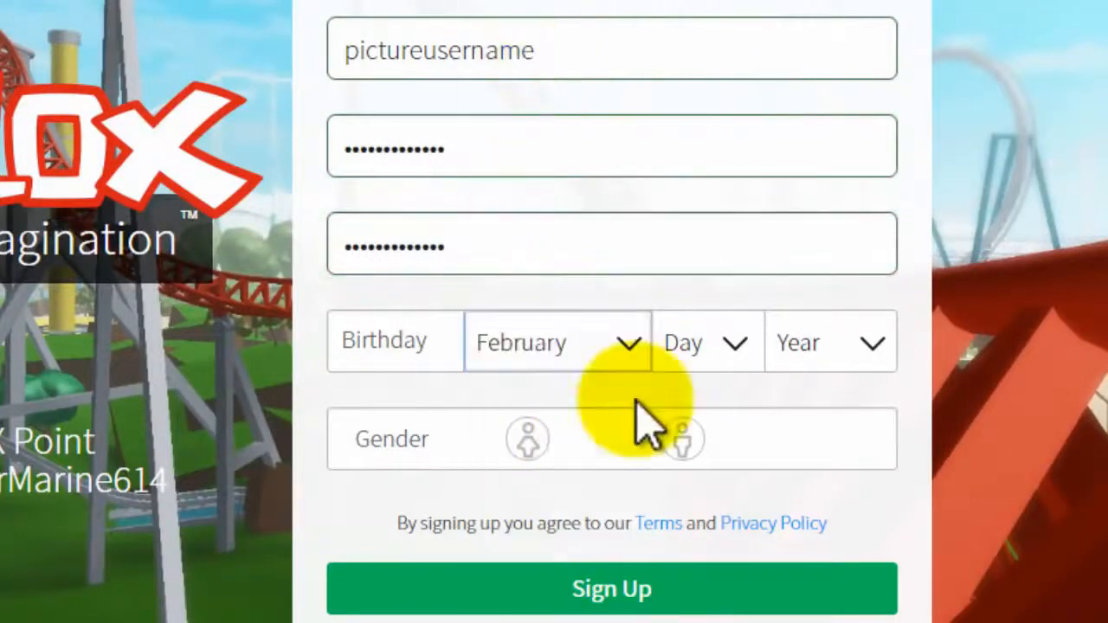
pyautogui.click(827, 341)
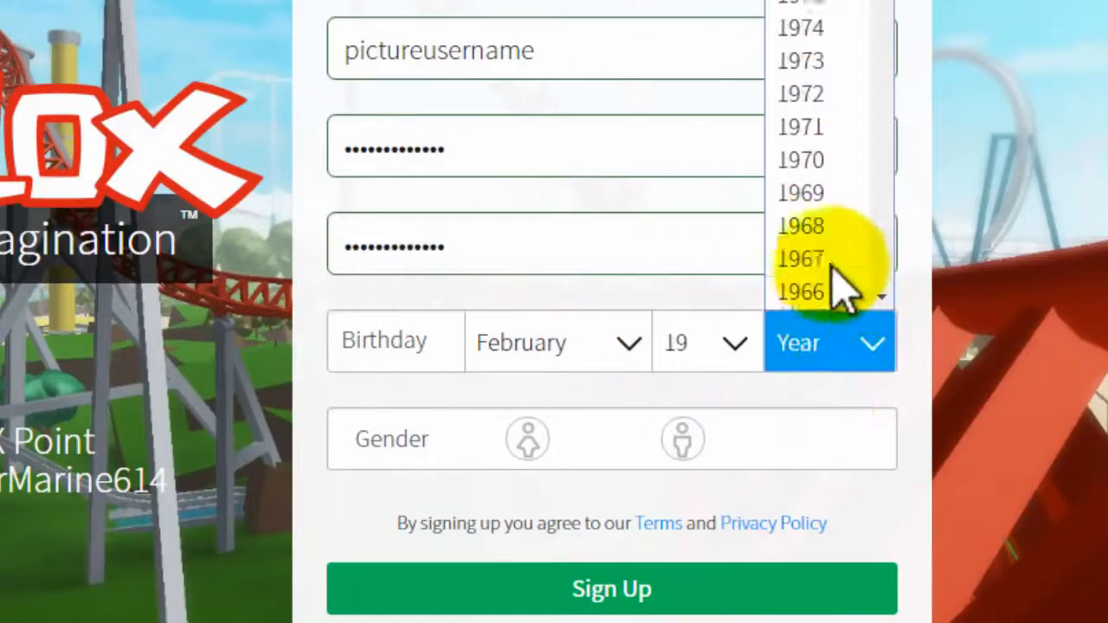
pyautogui.click(800, 258)
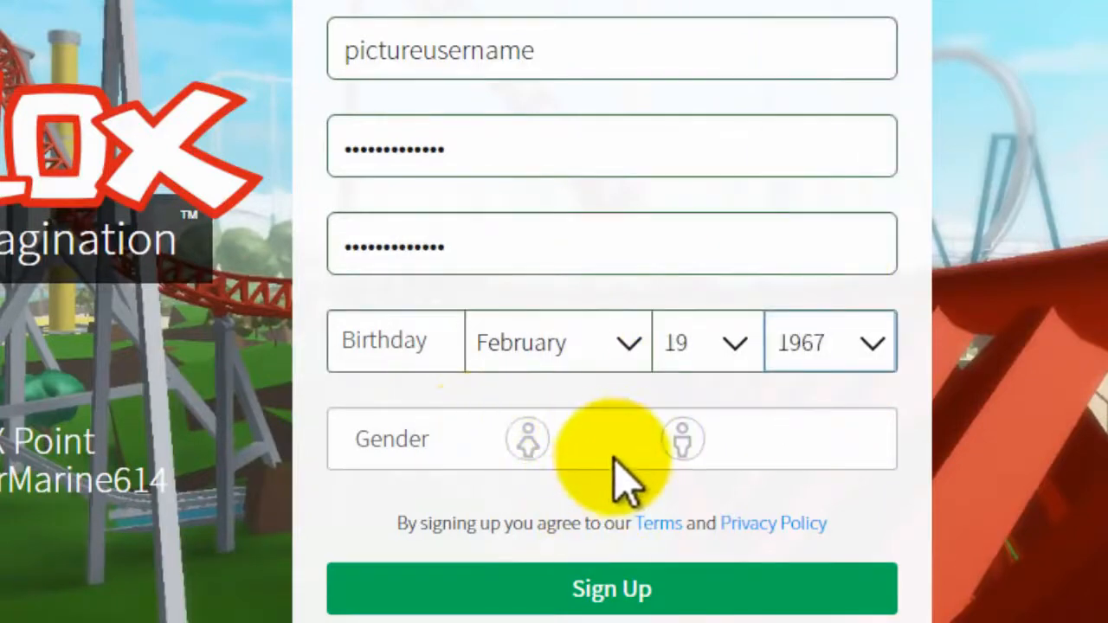
pyautogui.click(683, 438)
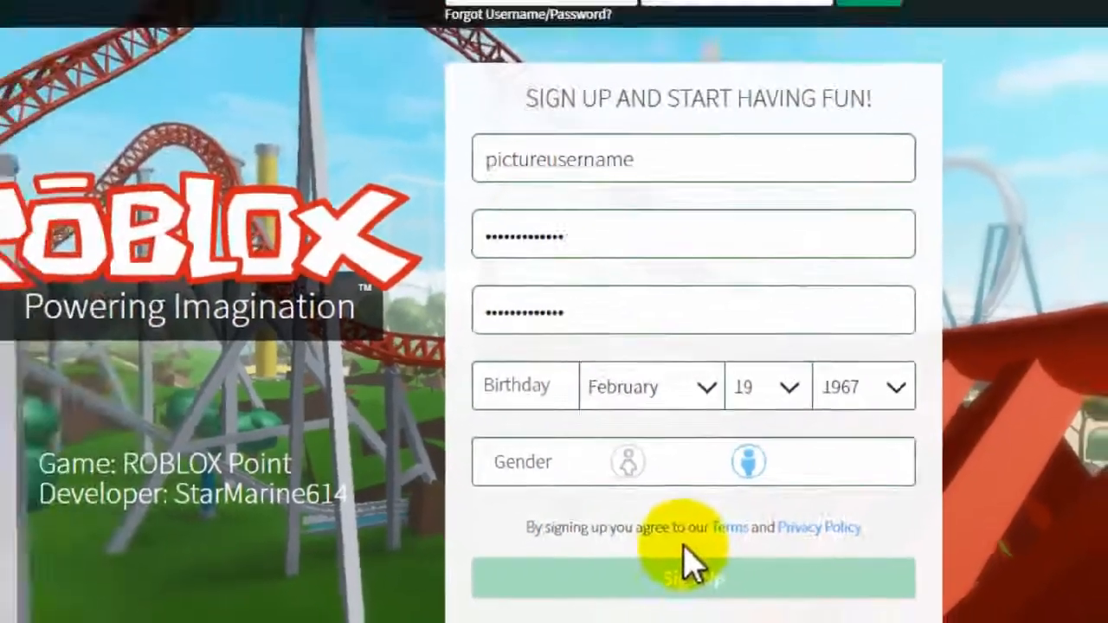
pyautogui.click(692, 576)
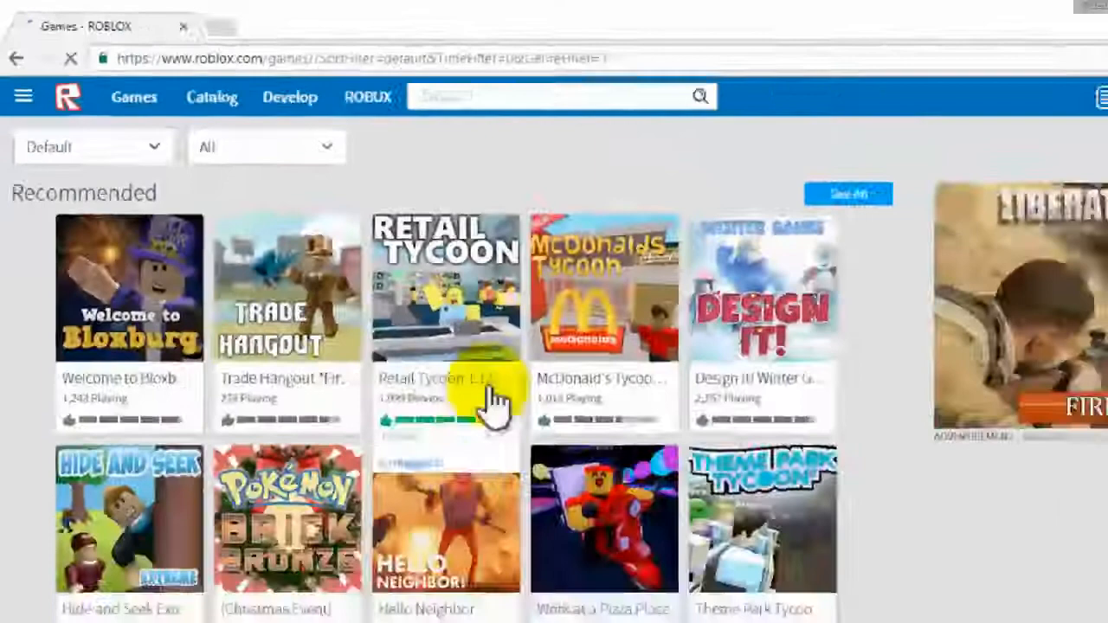
# - Open Retail Tycoon, hit Play, and download and open the Roblox Player installer
pyautogui.click(285, 285)
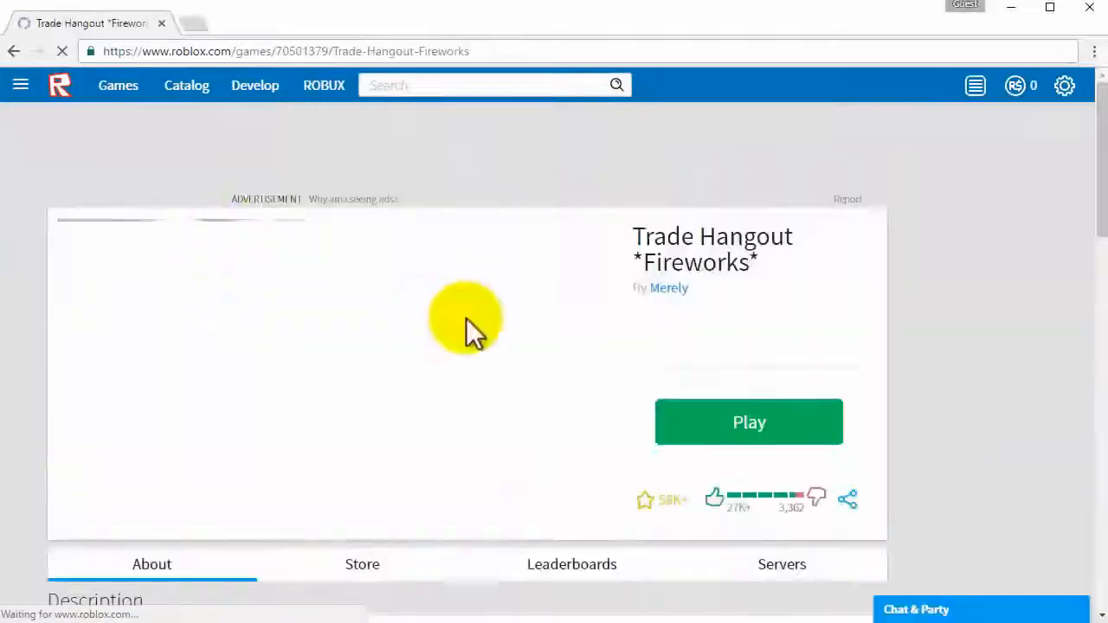
pyautogui.click(748, 423)
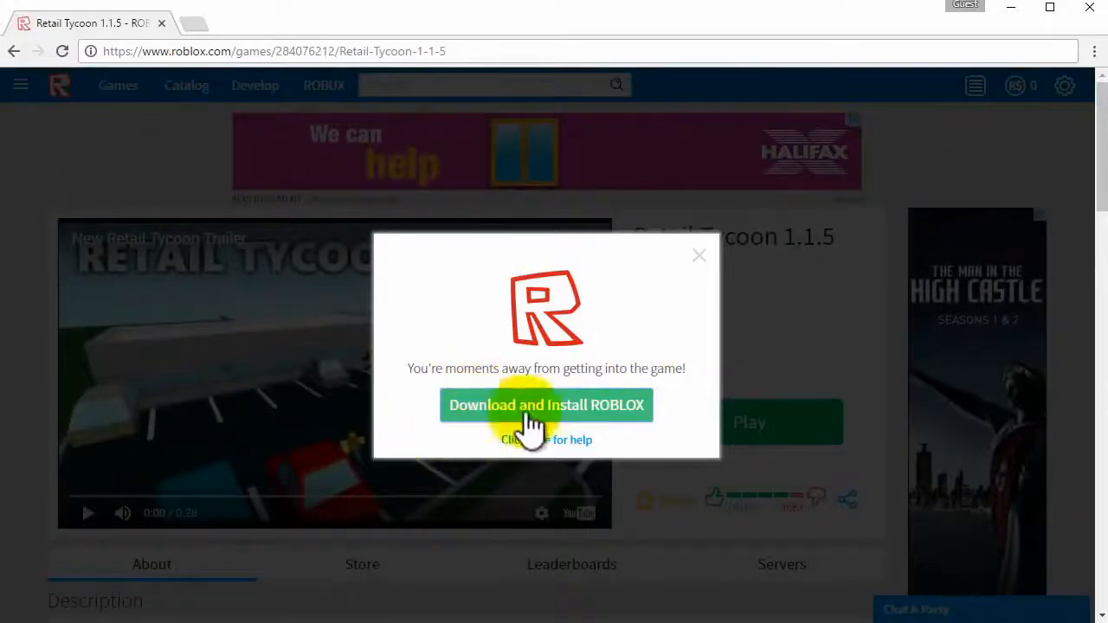
pyautogui.click(546, 405)
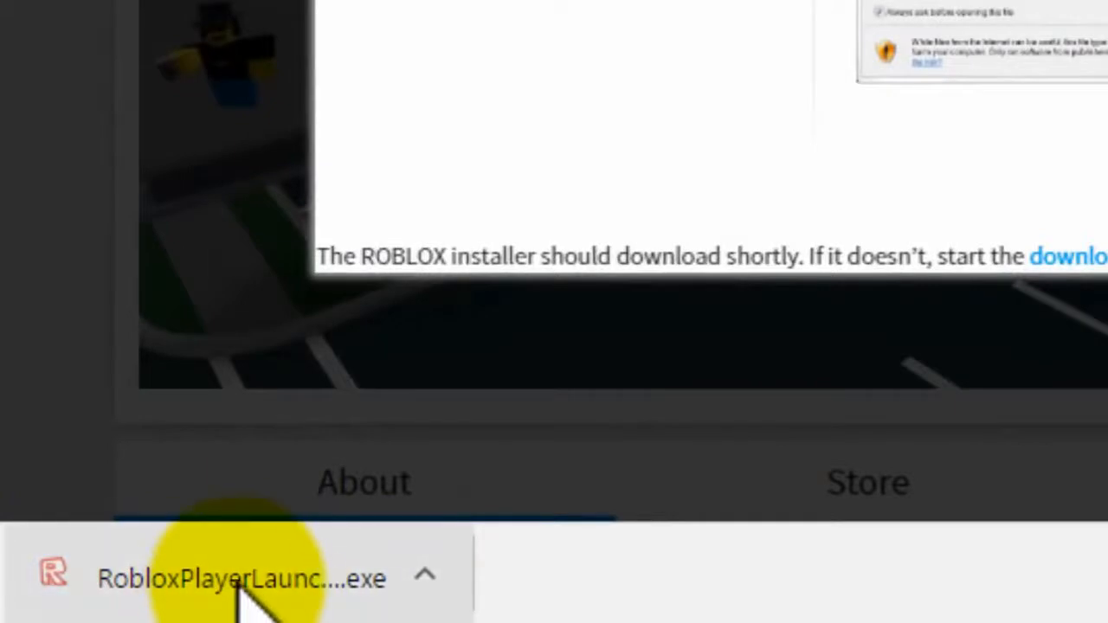
pyautogui.click(234, 578)
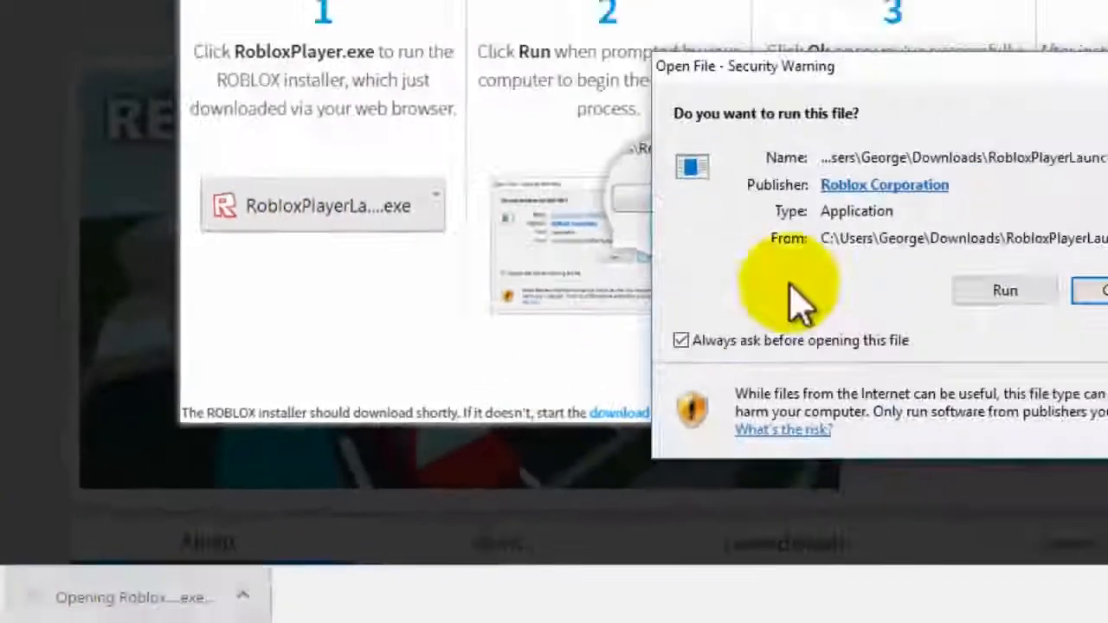
# - Install Roblox, dismiss the confirmation and instructions, then launch Retail Tycoon
pyautogui.click(1003, 290)
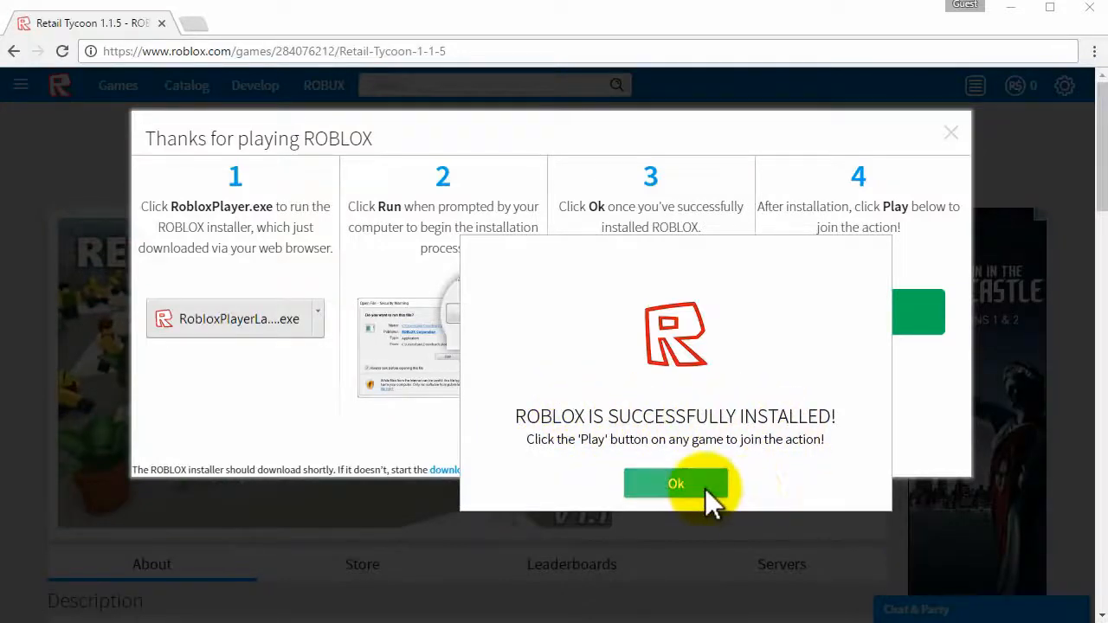
pyautogui.click(675, 483)
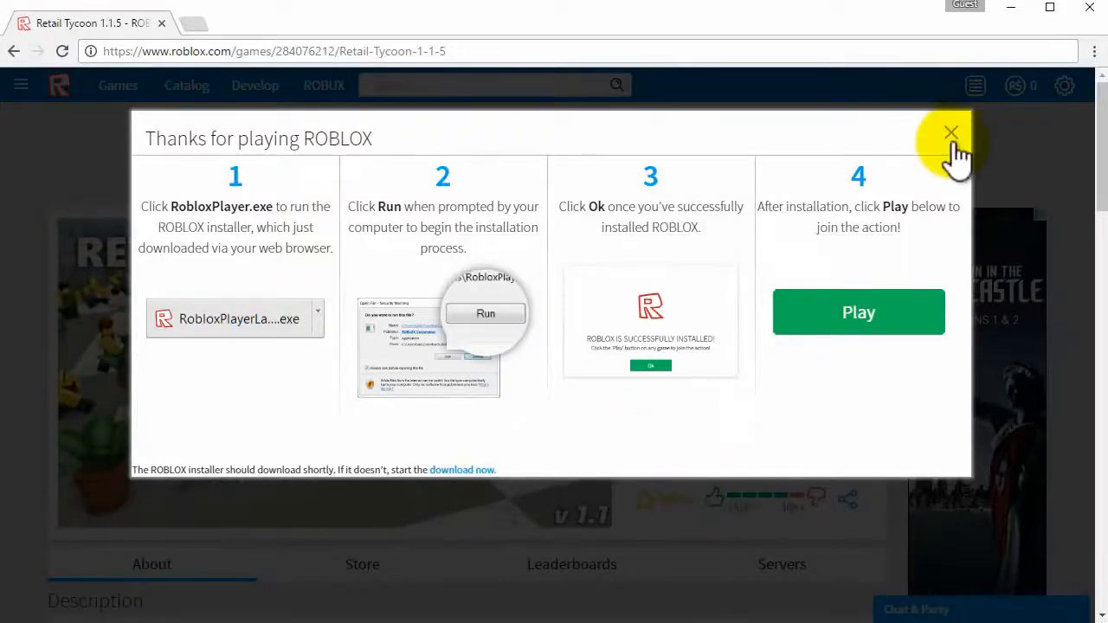
pyautogui.click(952, 134)
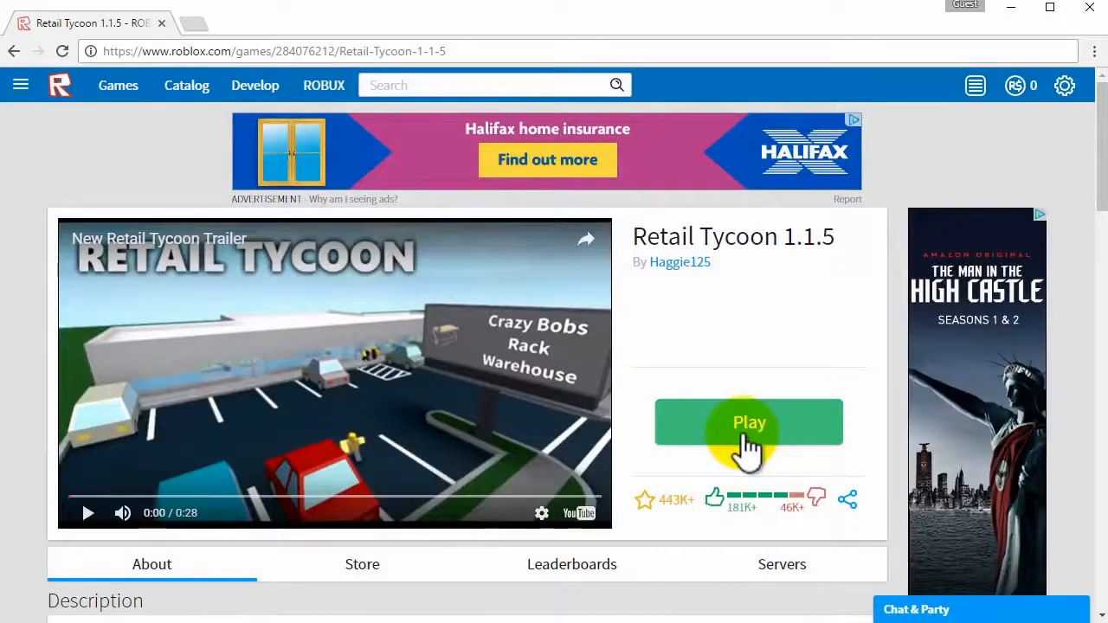
pyautogui.click(748, 422)
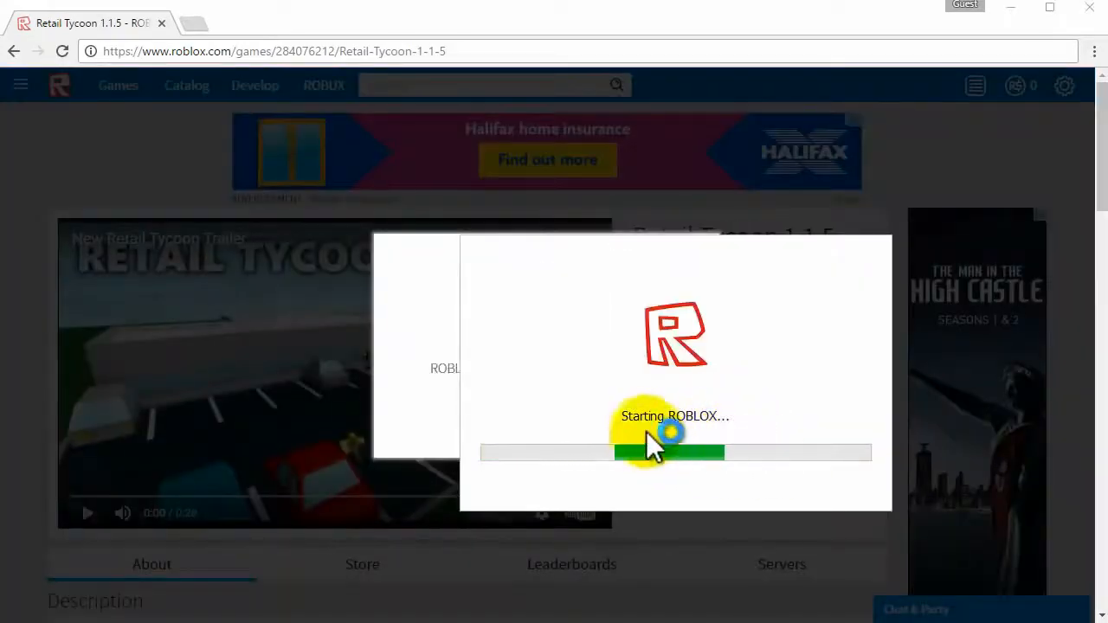